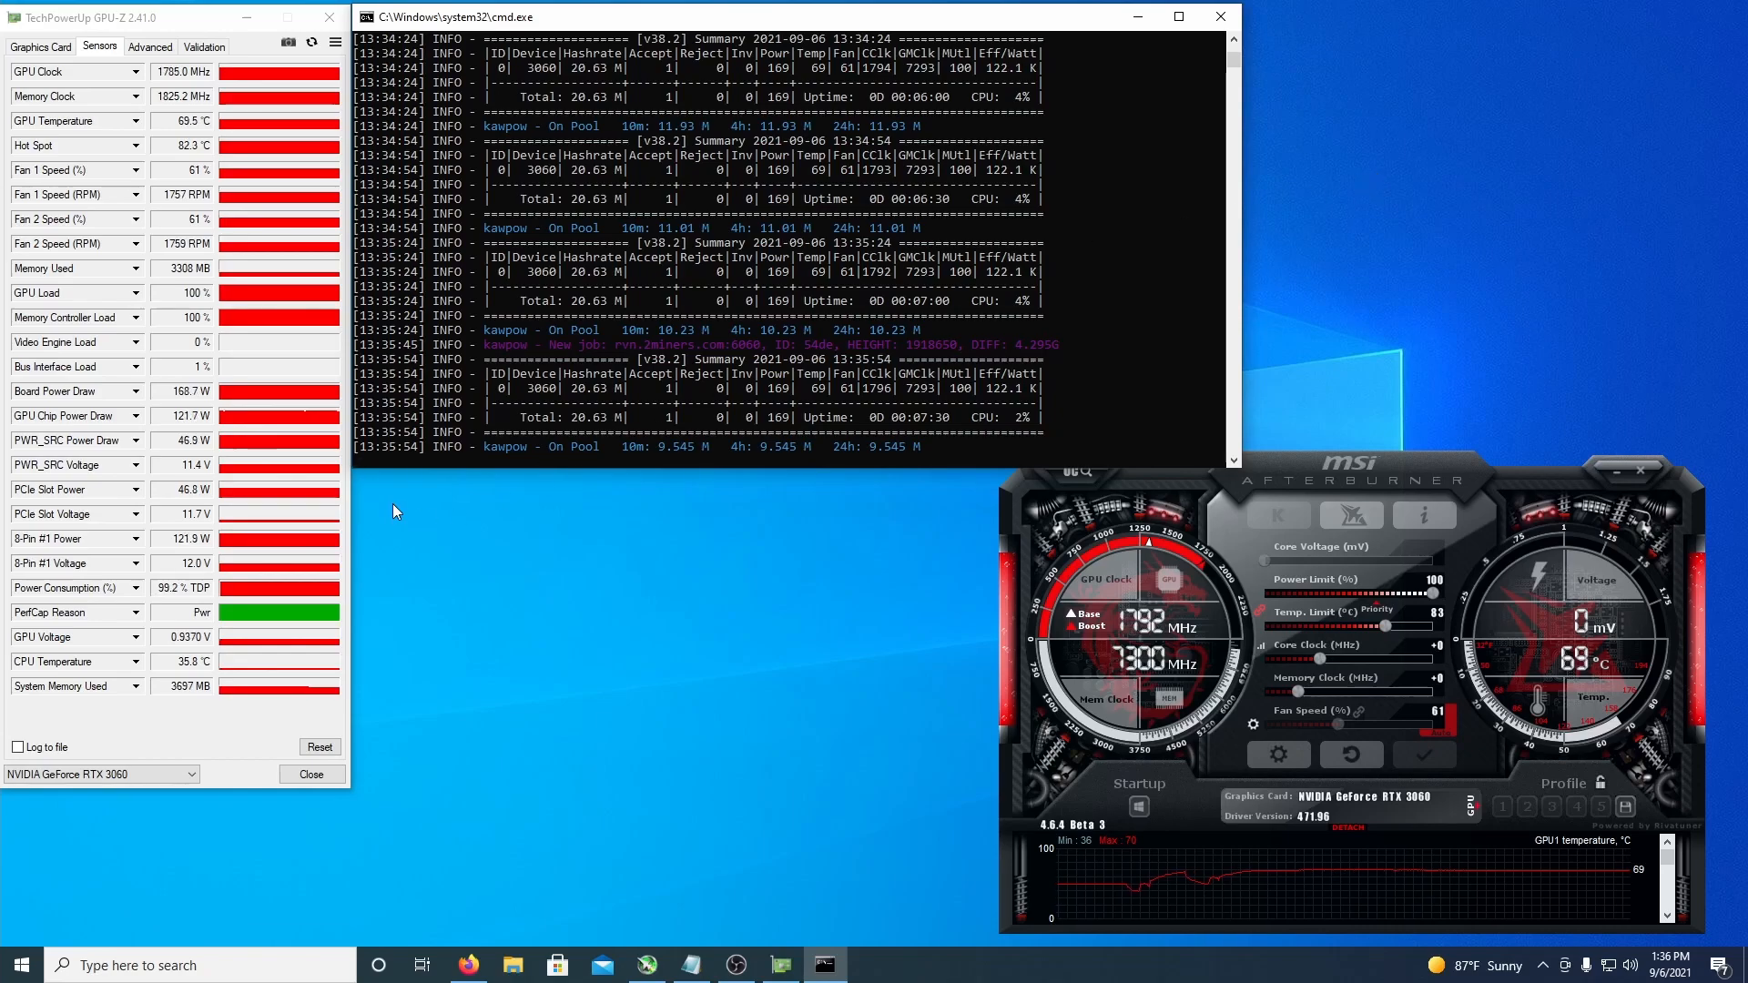
{"action": "mouse_move", "coordinate": [525, 527]}
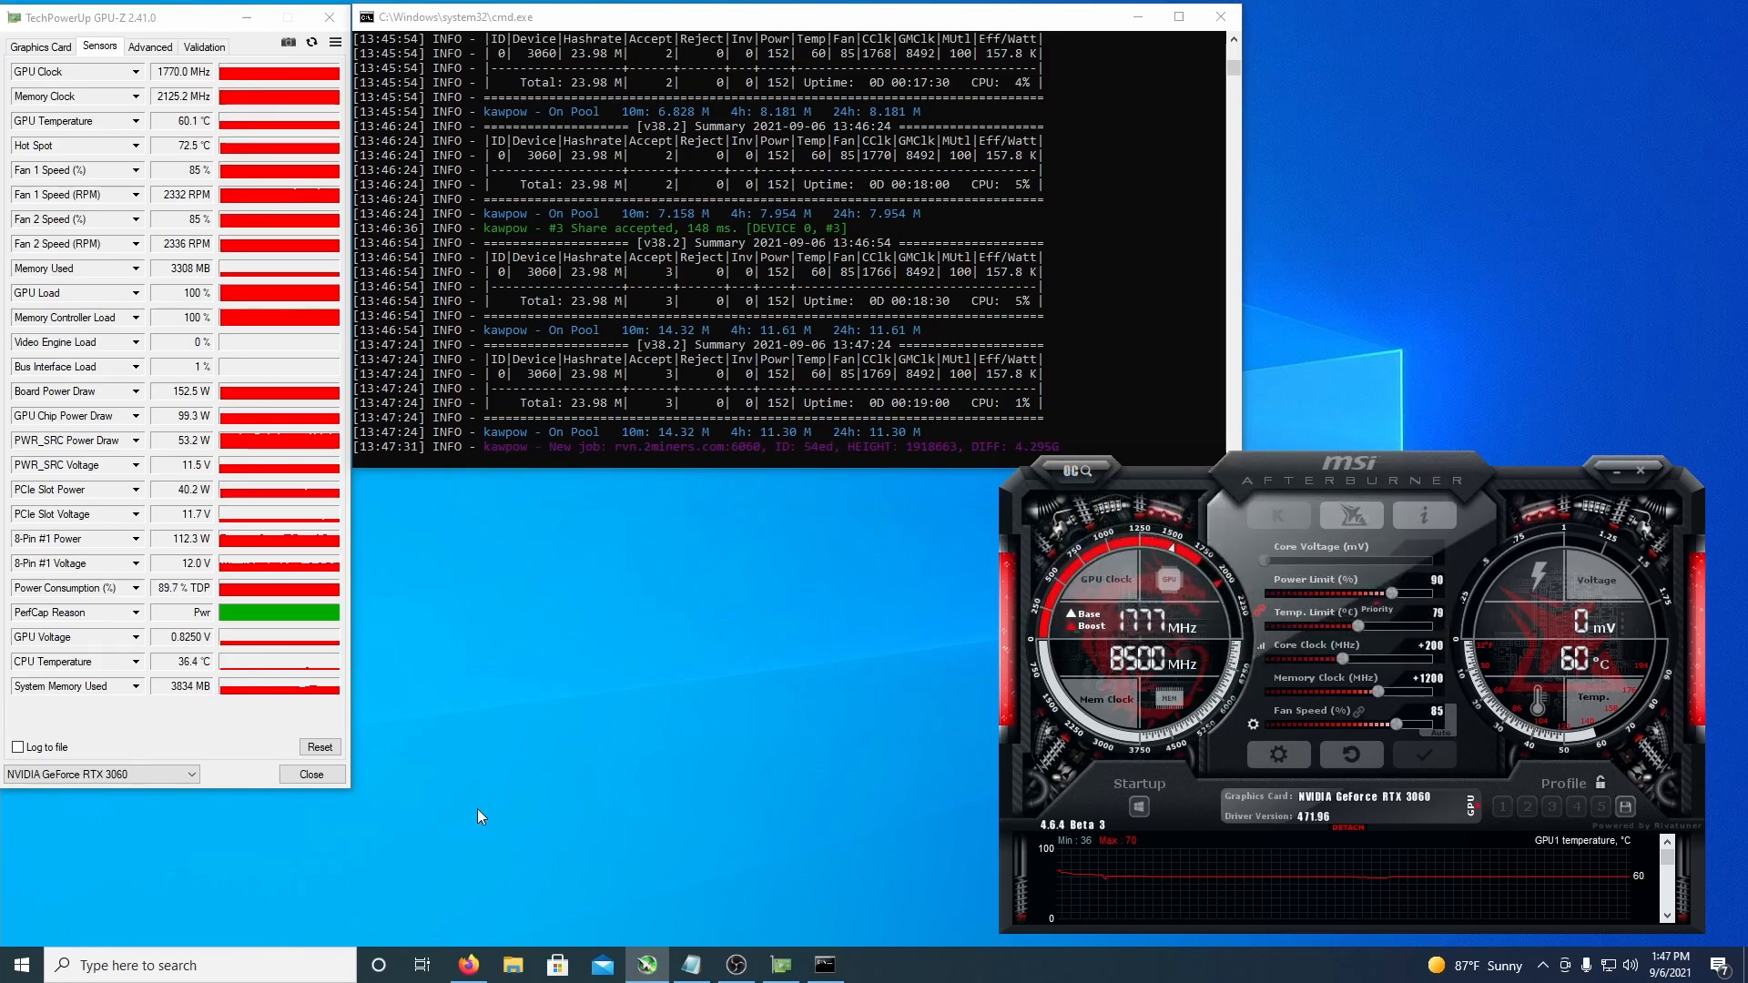
Switch to WhatToMine and run the calculator with KawPow at 24.0 Mh/s and 155 W.
{"action": "left_click", "coordinate": [466, 965]}
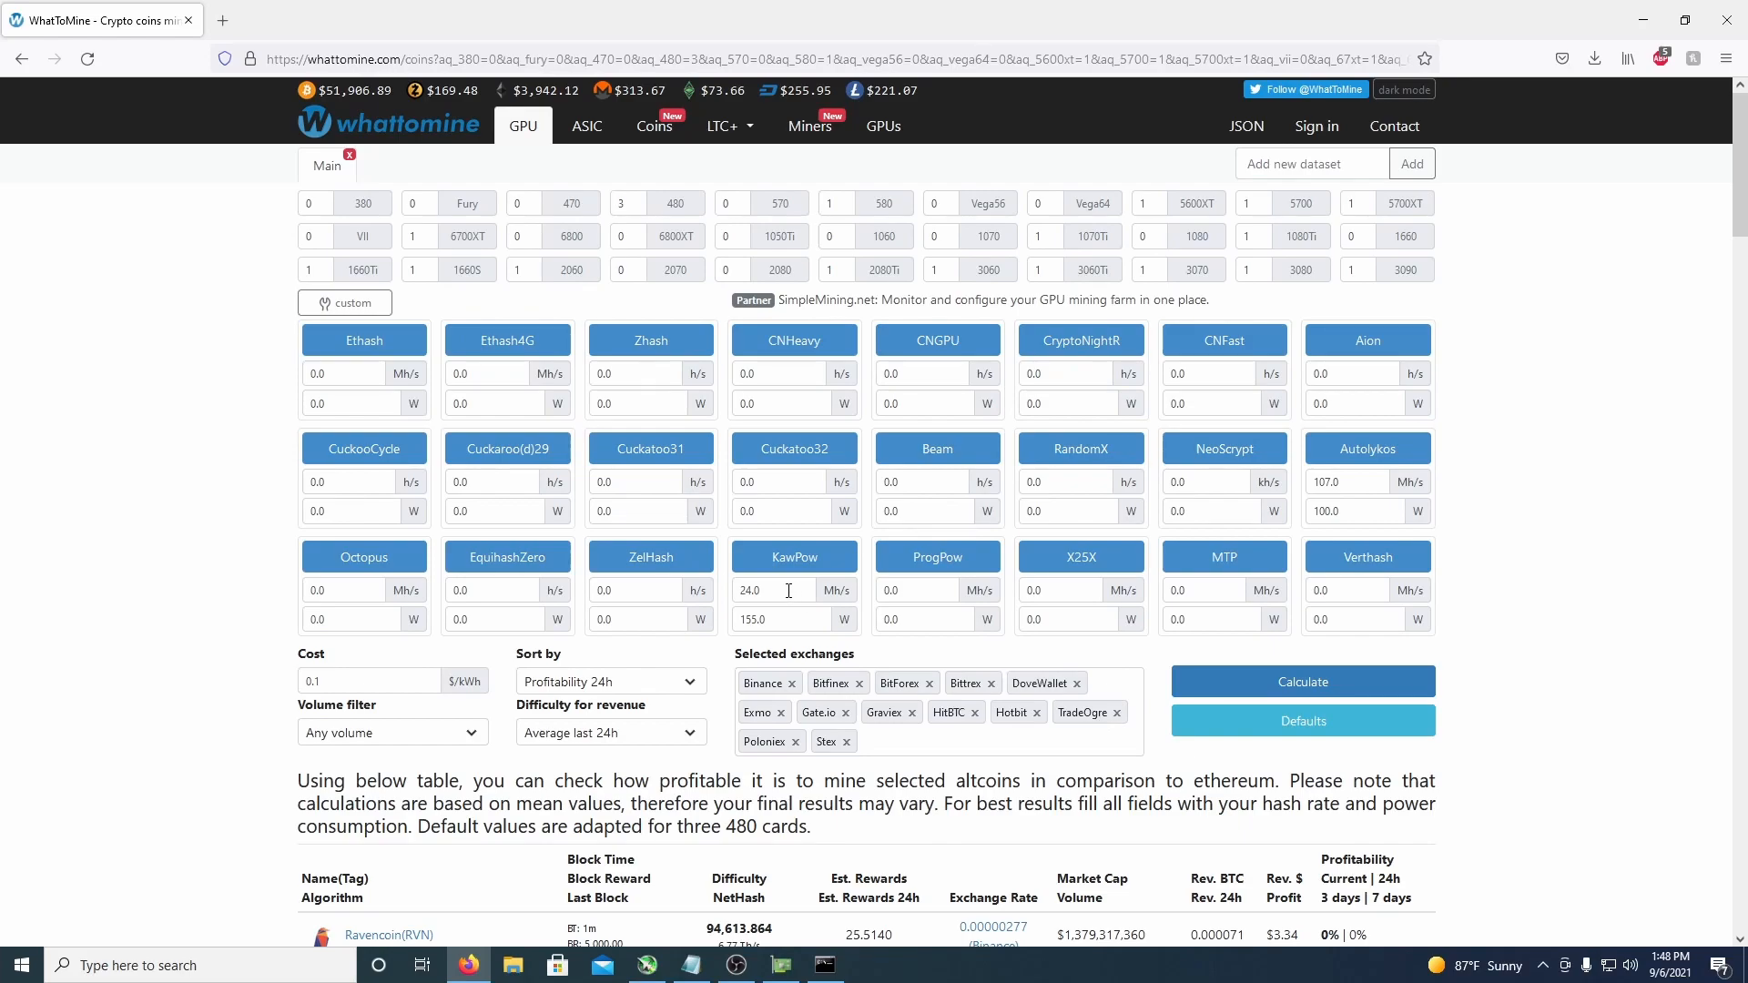
{"action": "mouse_move", "coordinate": [782, 620]}
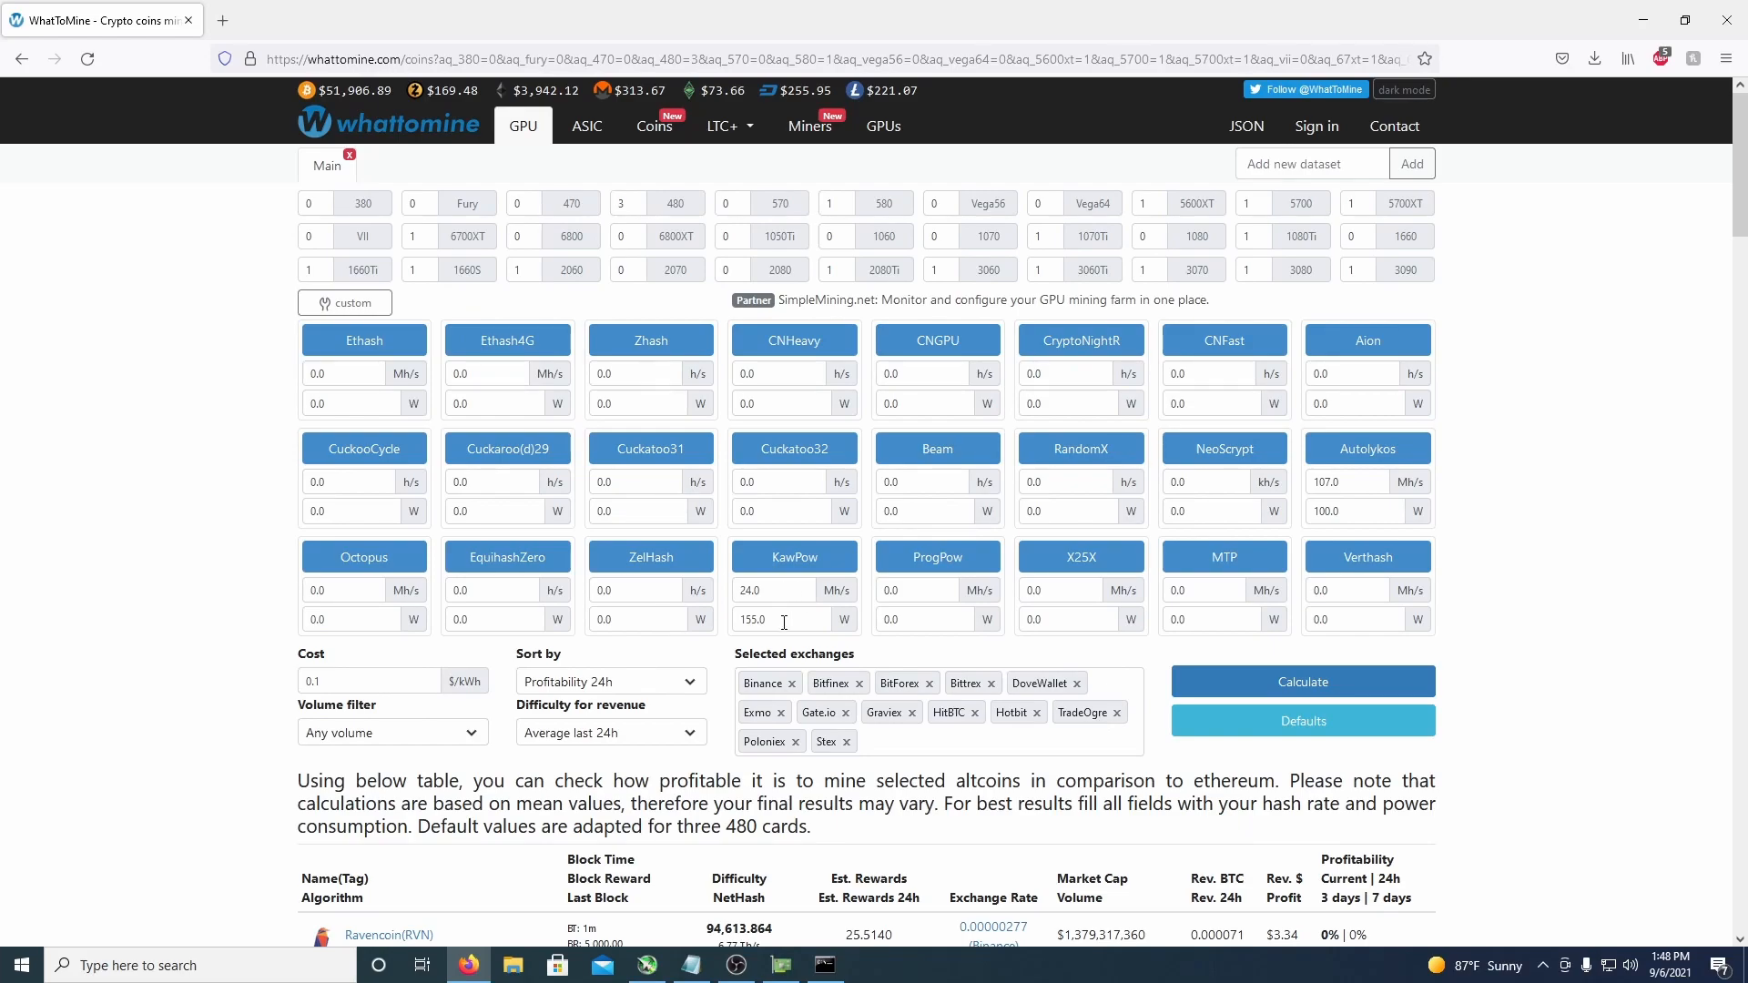
{"action": "mouse_move", "coordinate": [1364, 481]}
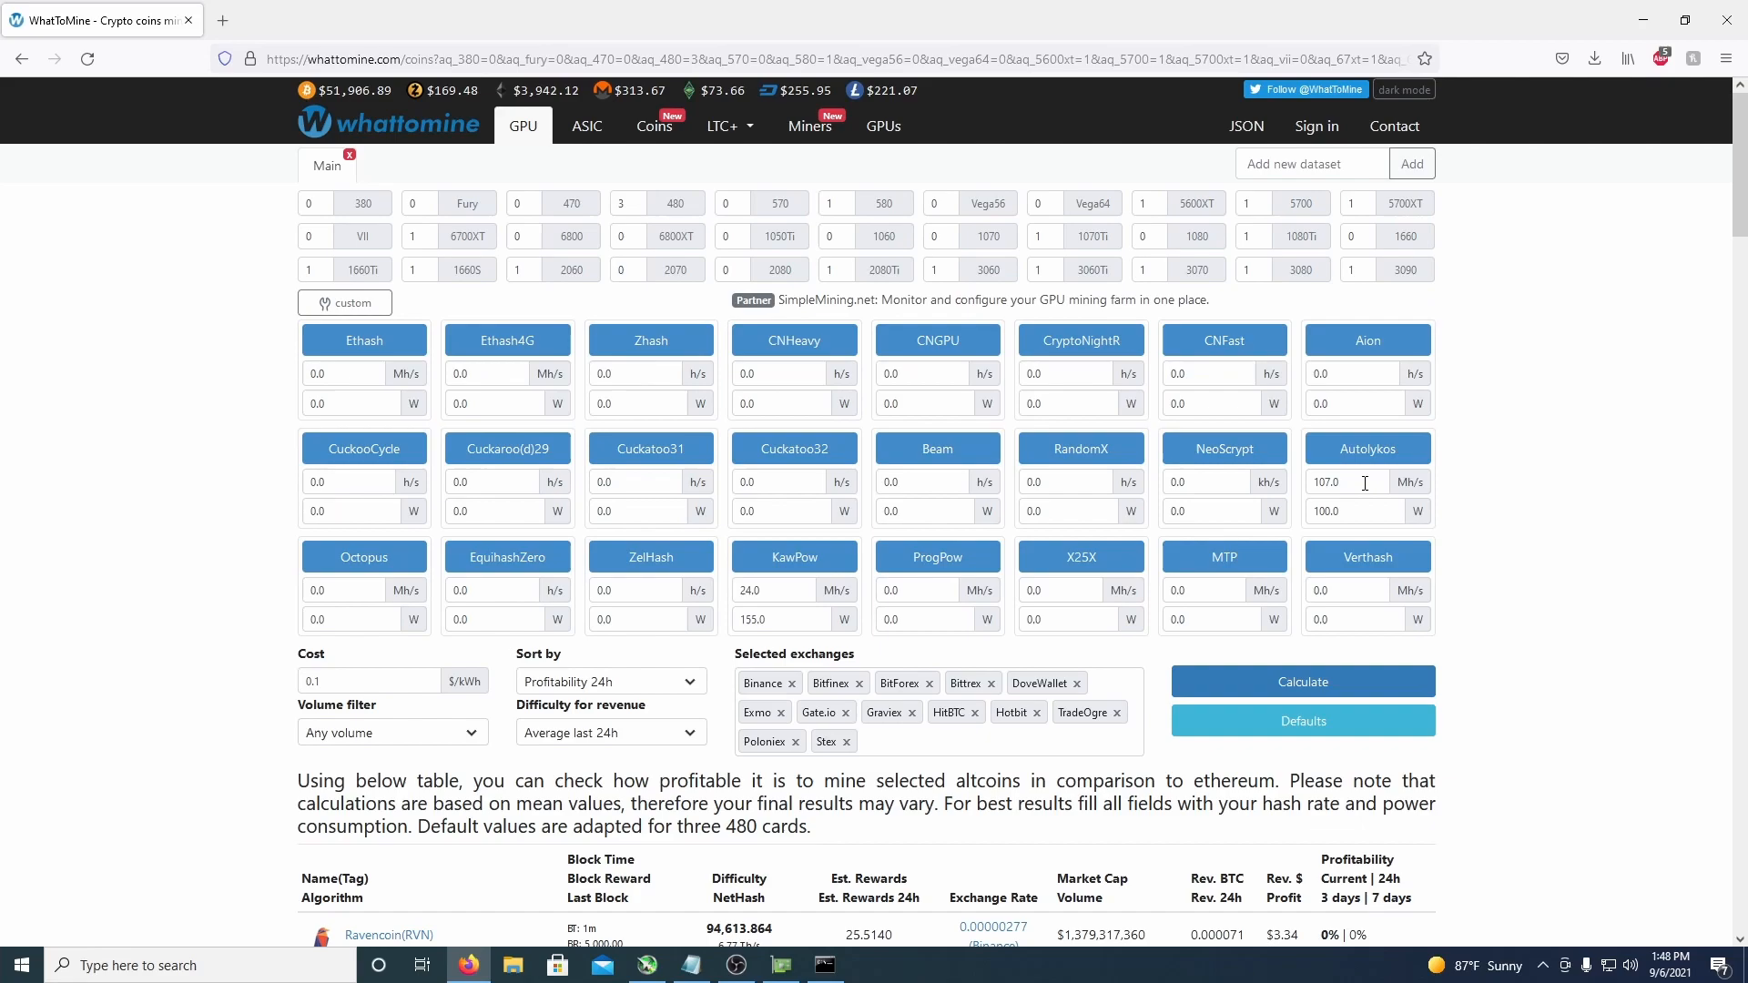
{"action": "mouse_move", "coordinate": [452, 748]}
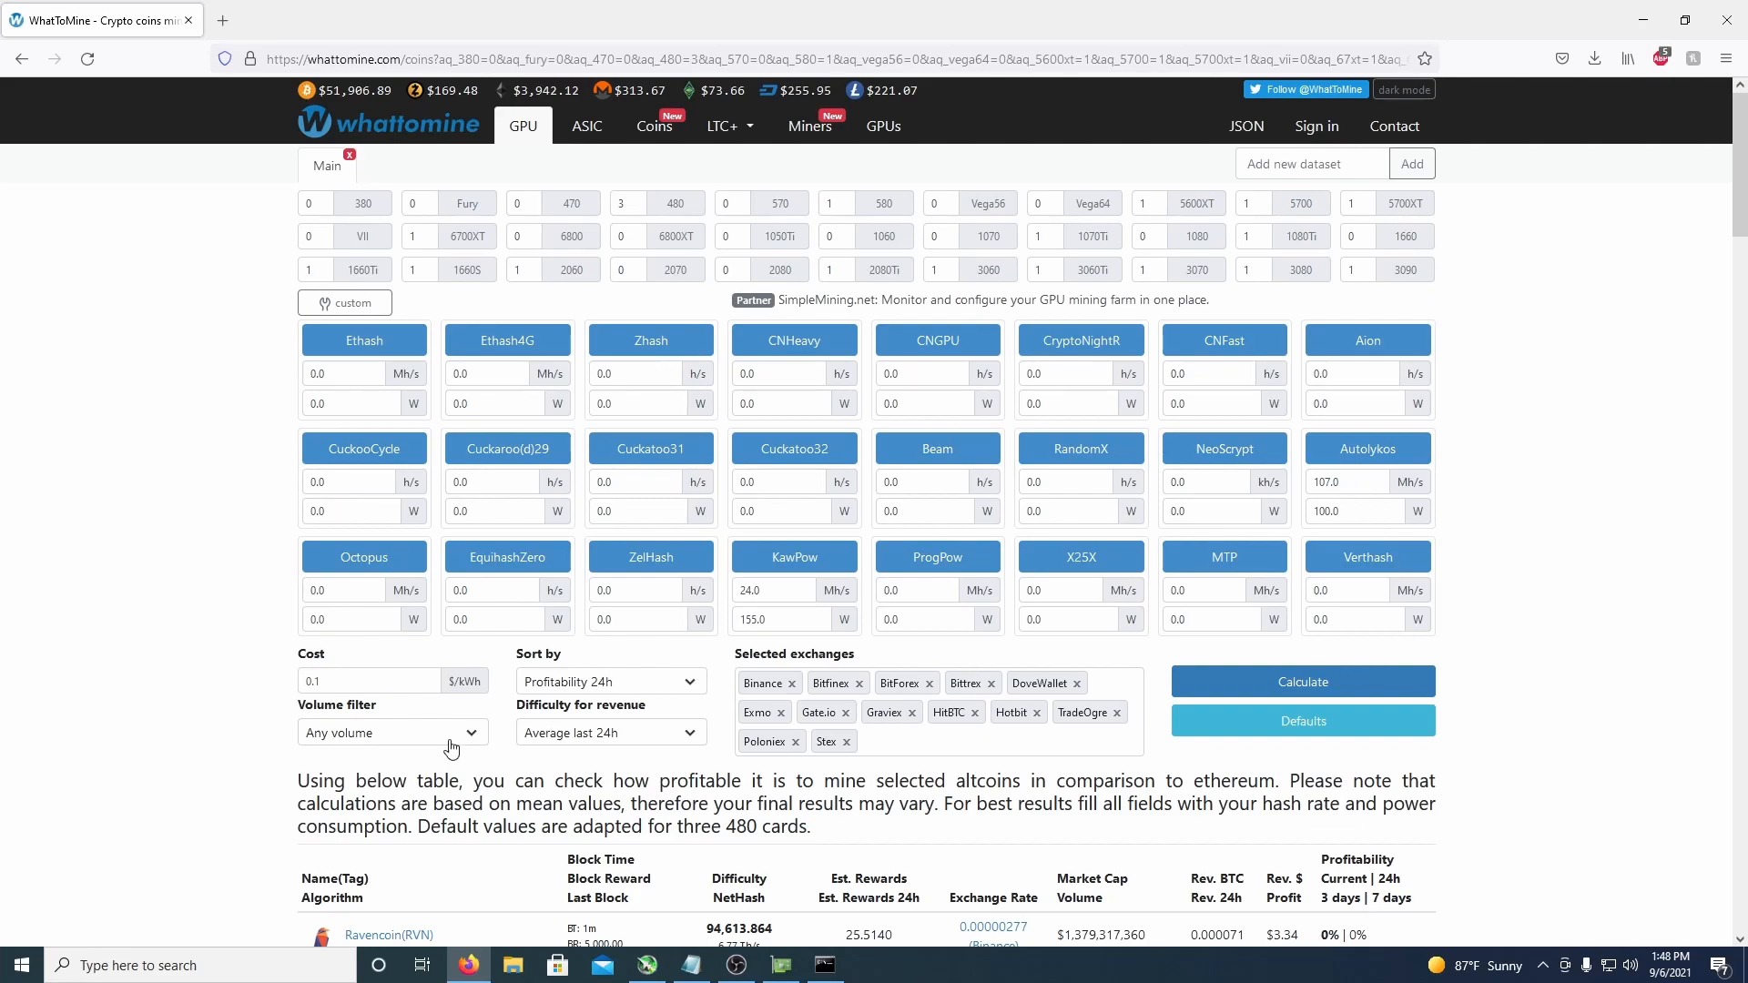
{"action": "left_click", "coordinate": [1301, 681]}
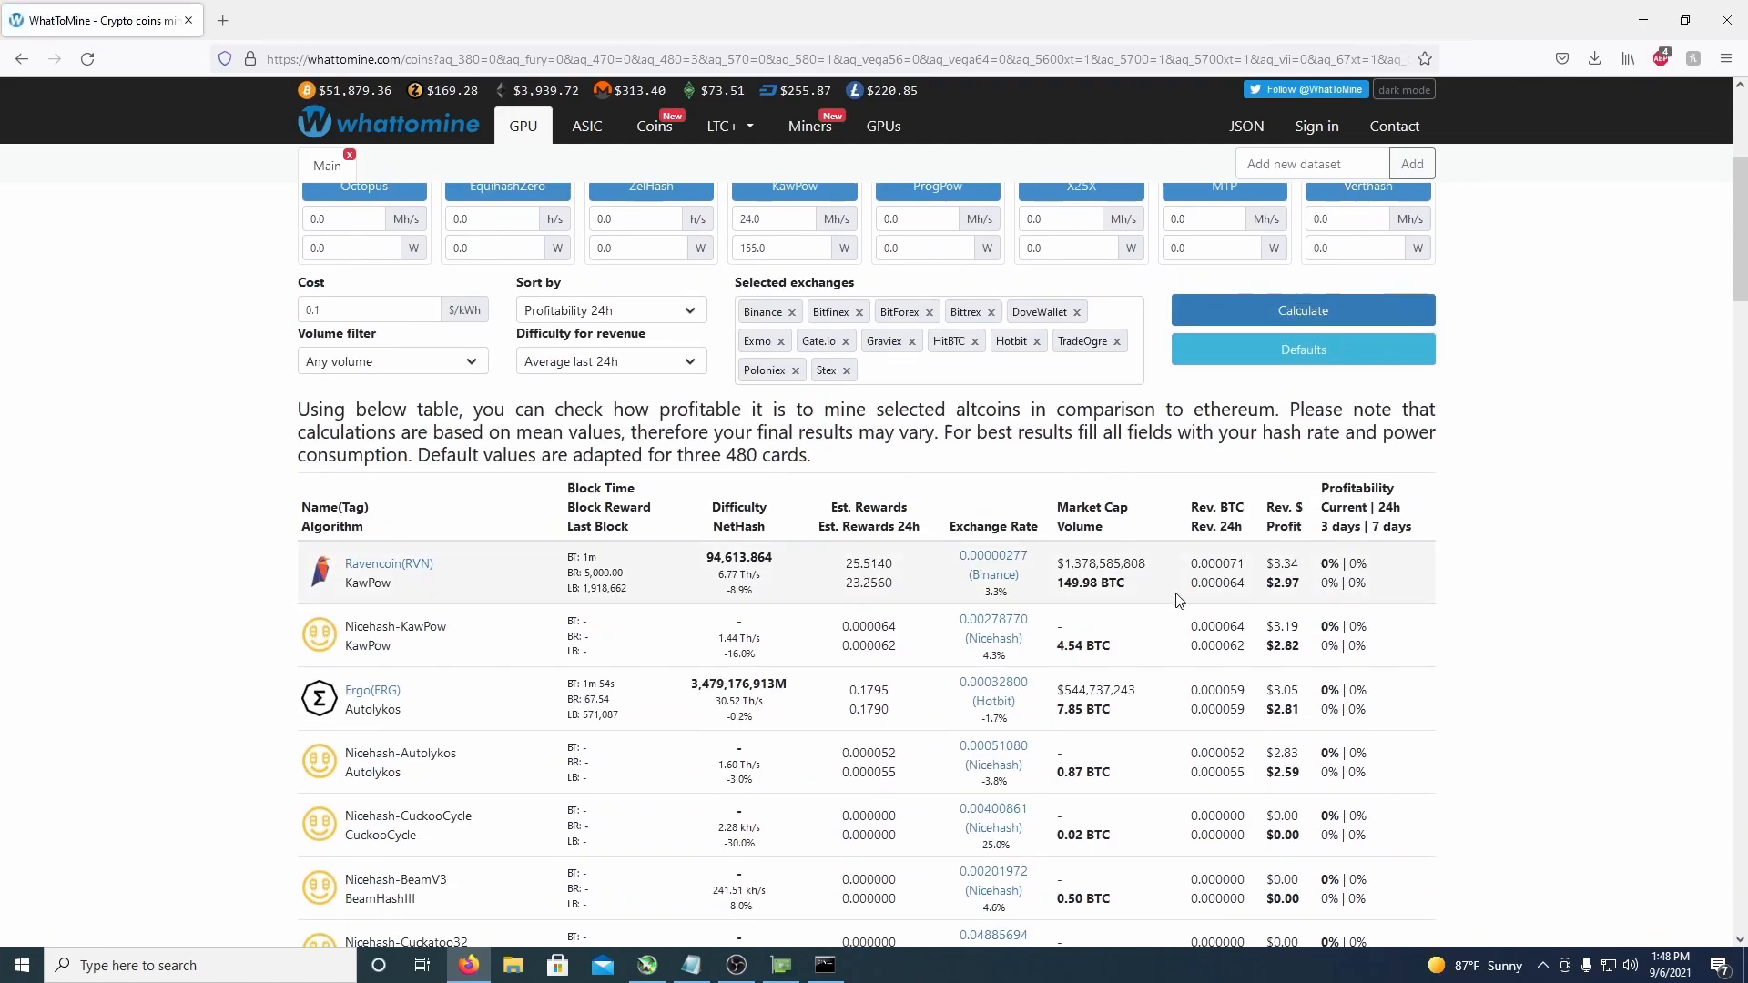
{"action": "mouse_move", "coordinate": [1278, 574]}
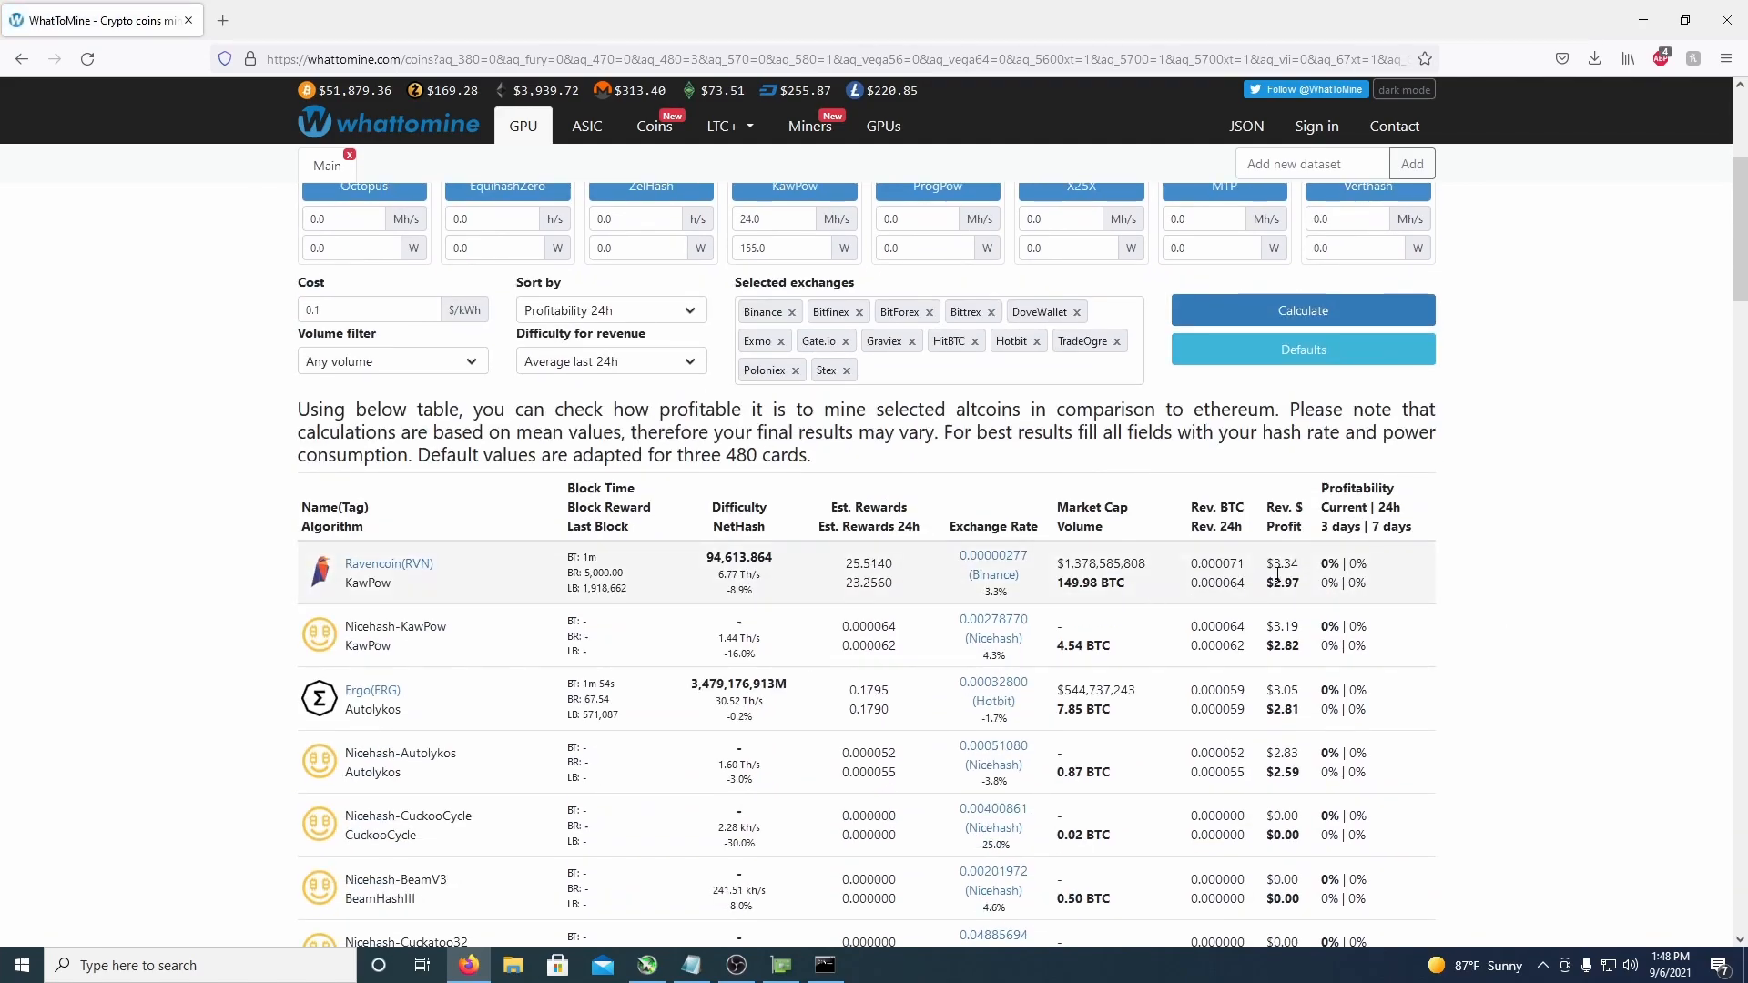
{"action": "mouse_move", "coordinate": [1304, 570]}
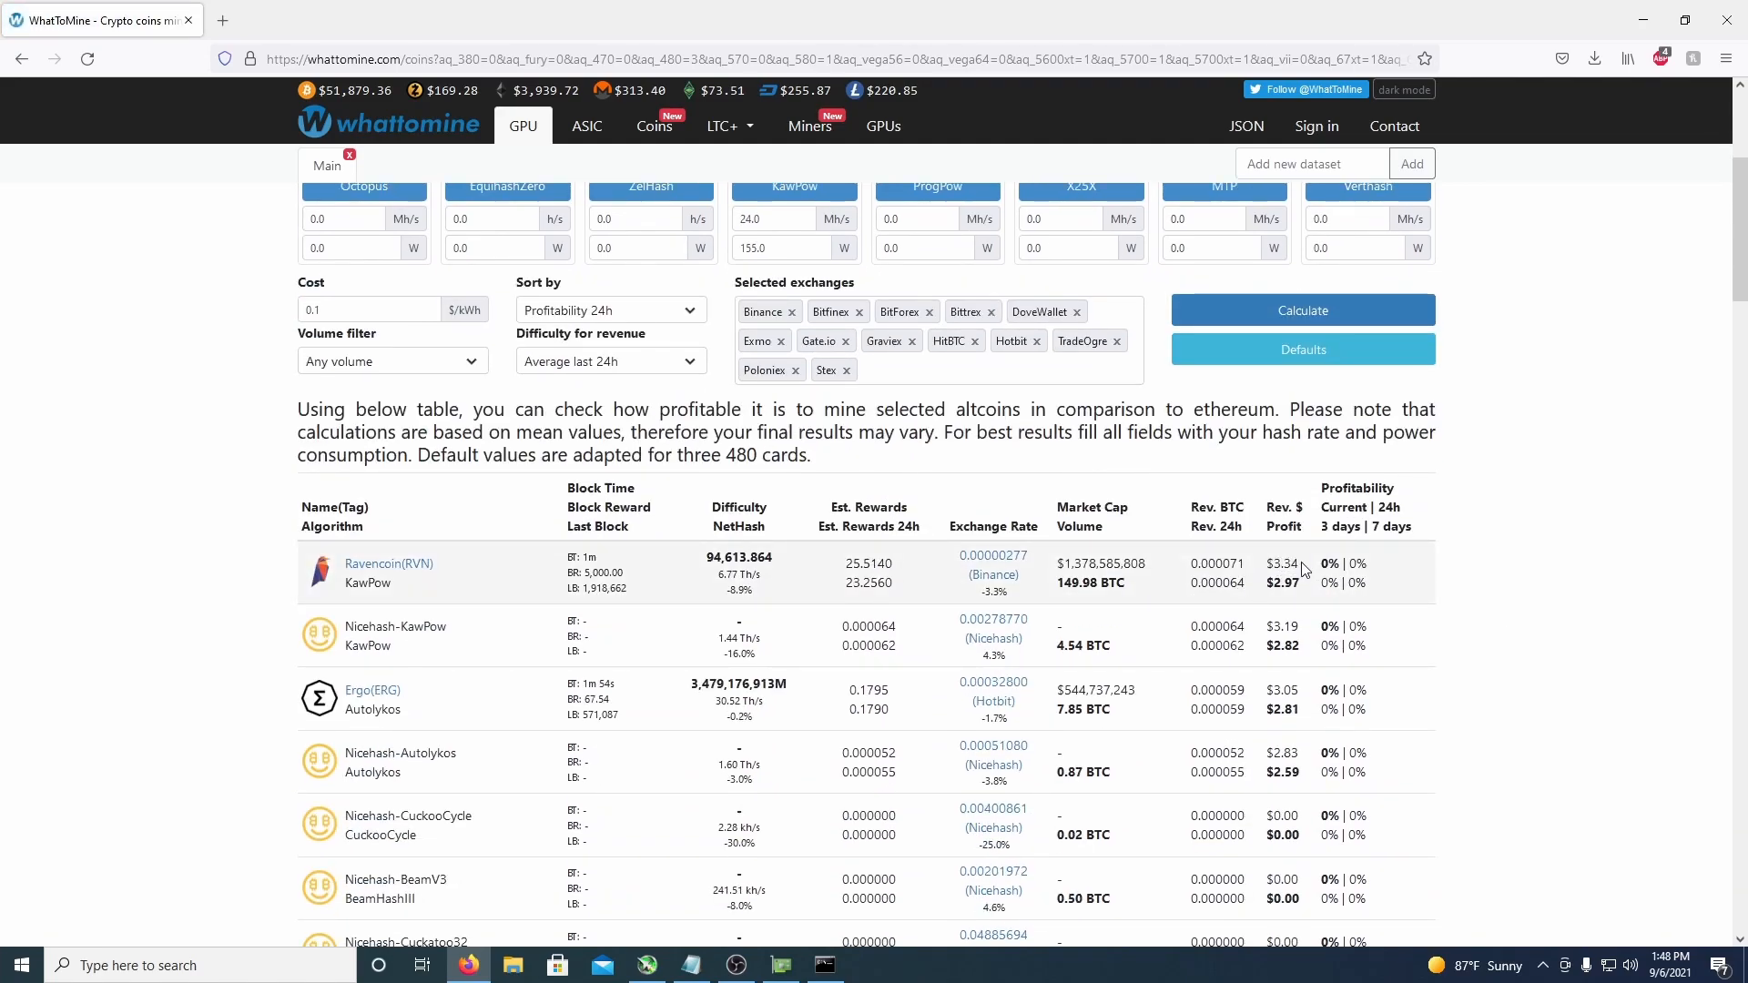
{"action": "mouse_move", "coordinate": [1301, 593]}
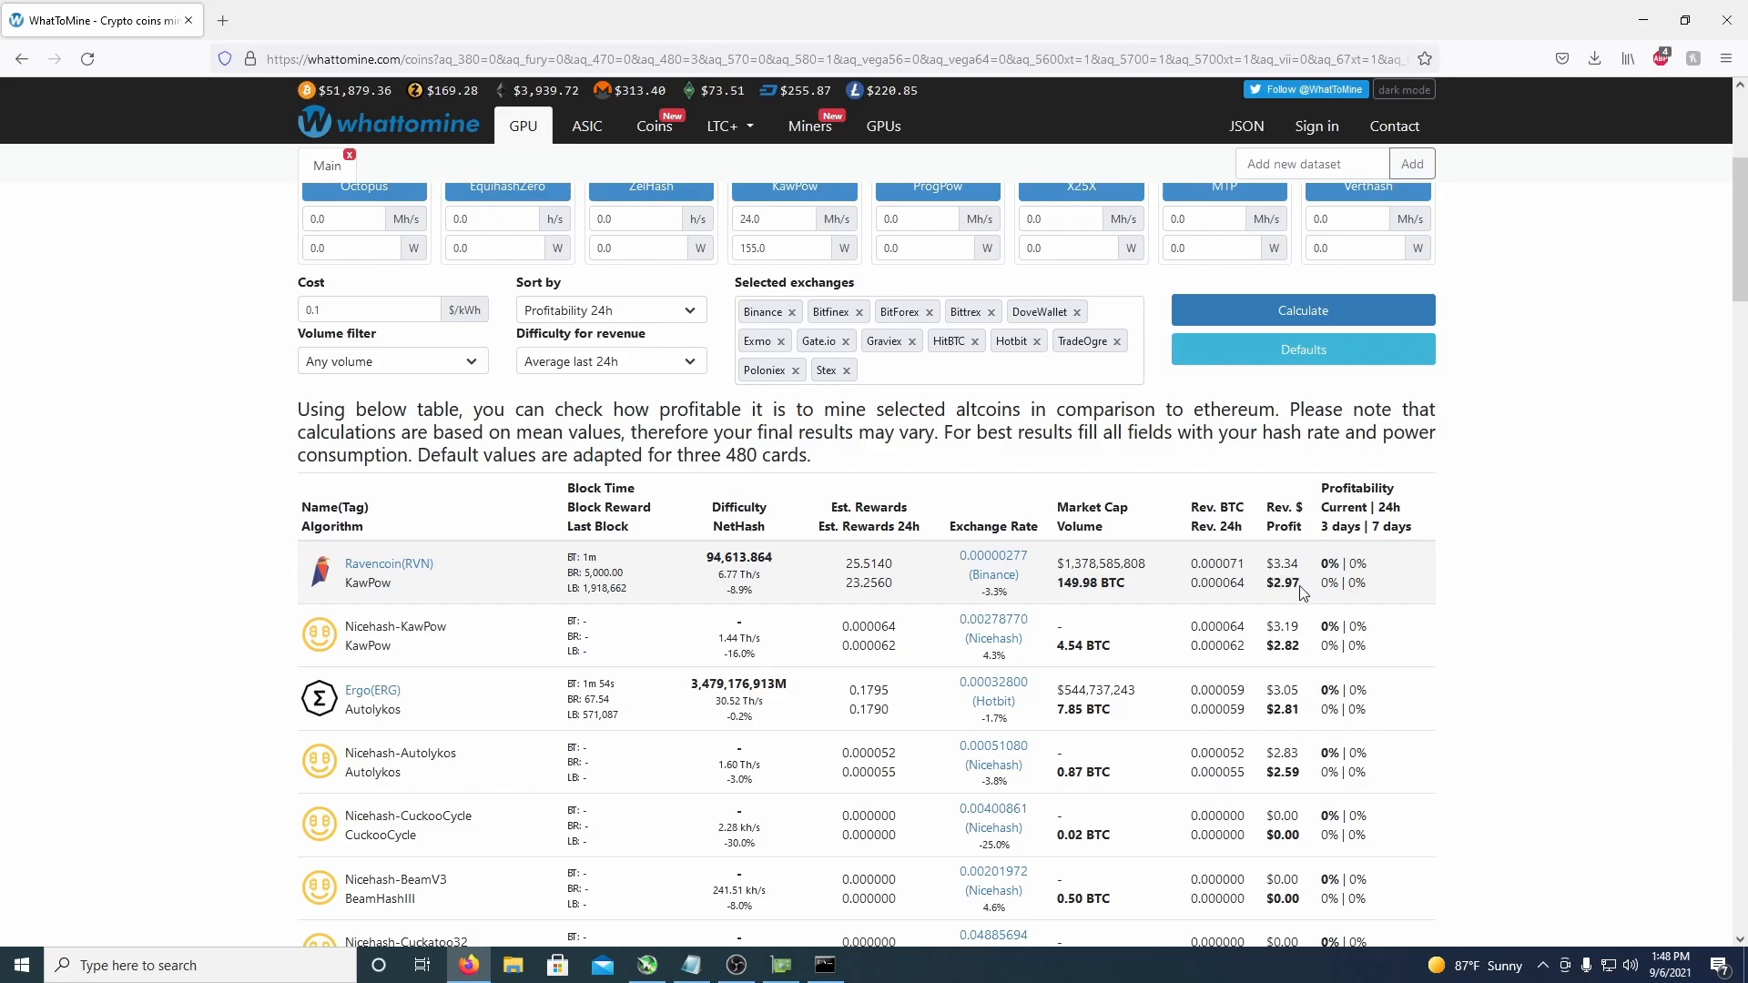
{"action": "mouse_move", "coordinate": [1093, 708]}
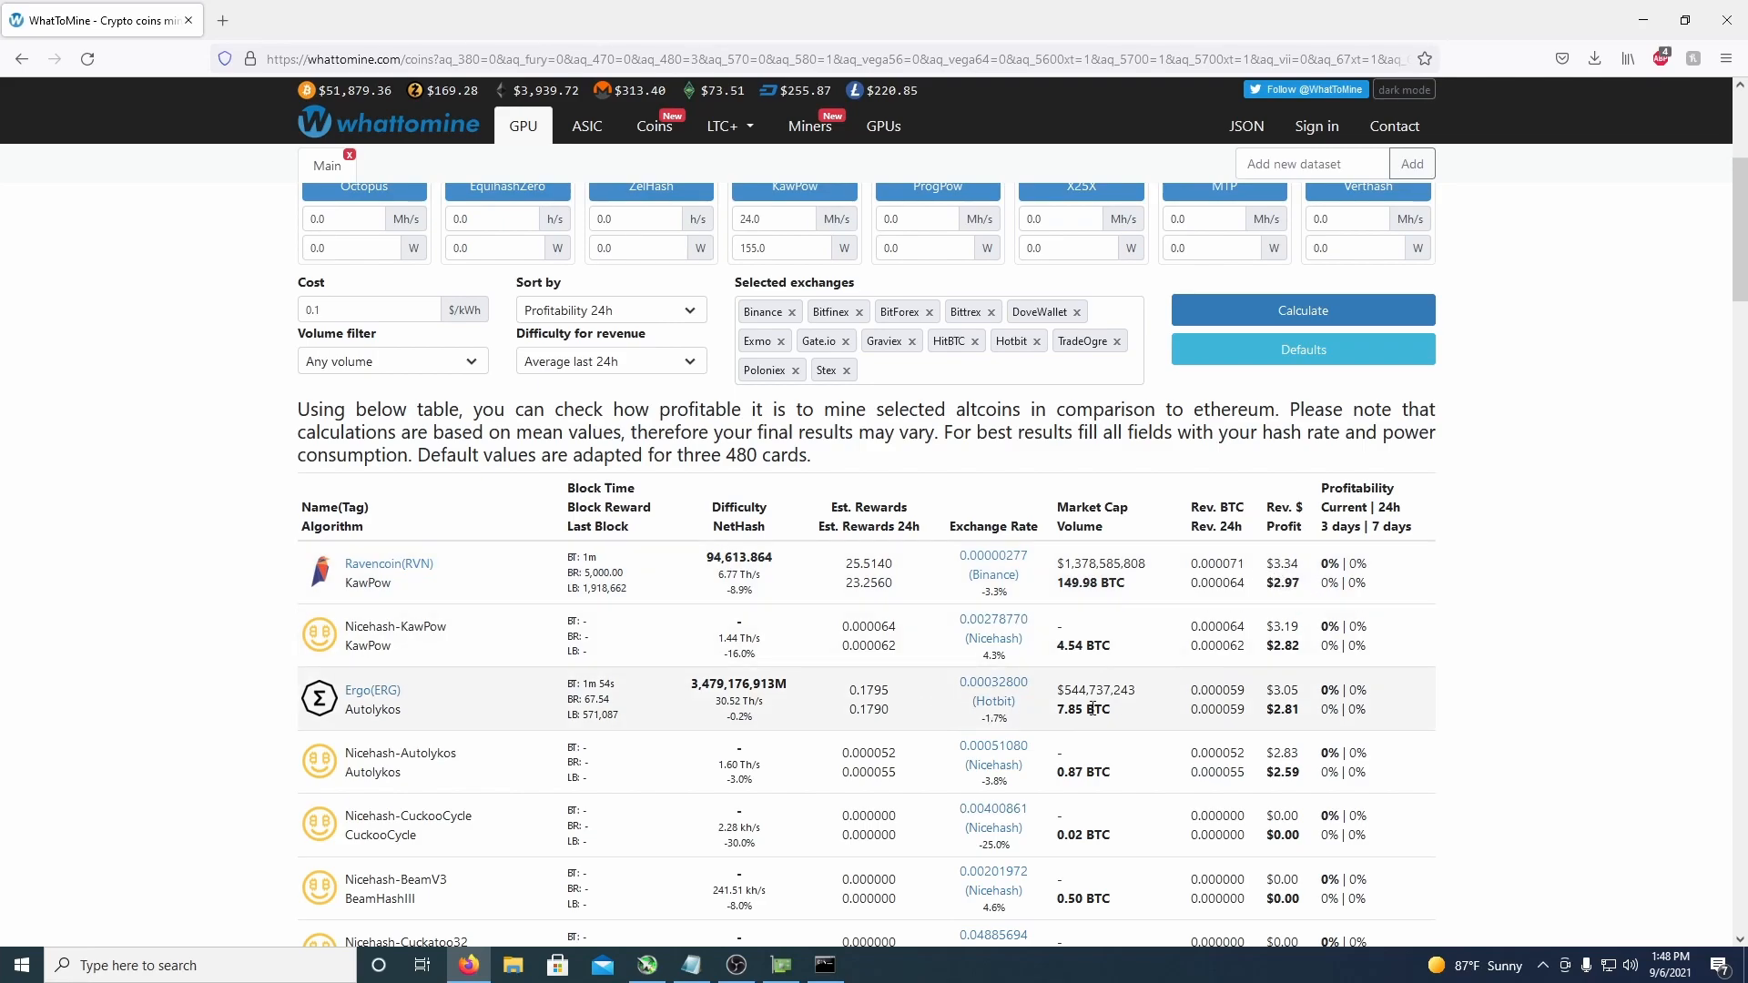
{"action": "mouse_move", "coordinate": [1305, 700]}
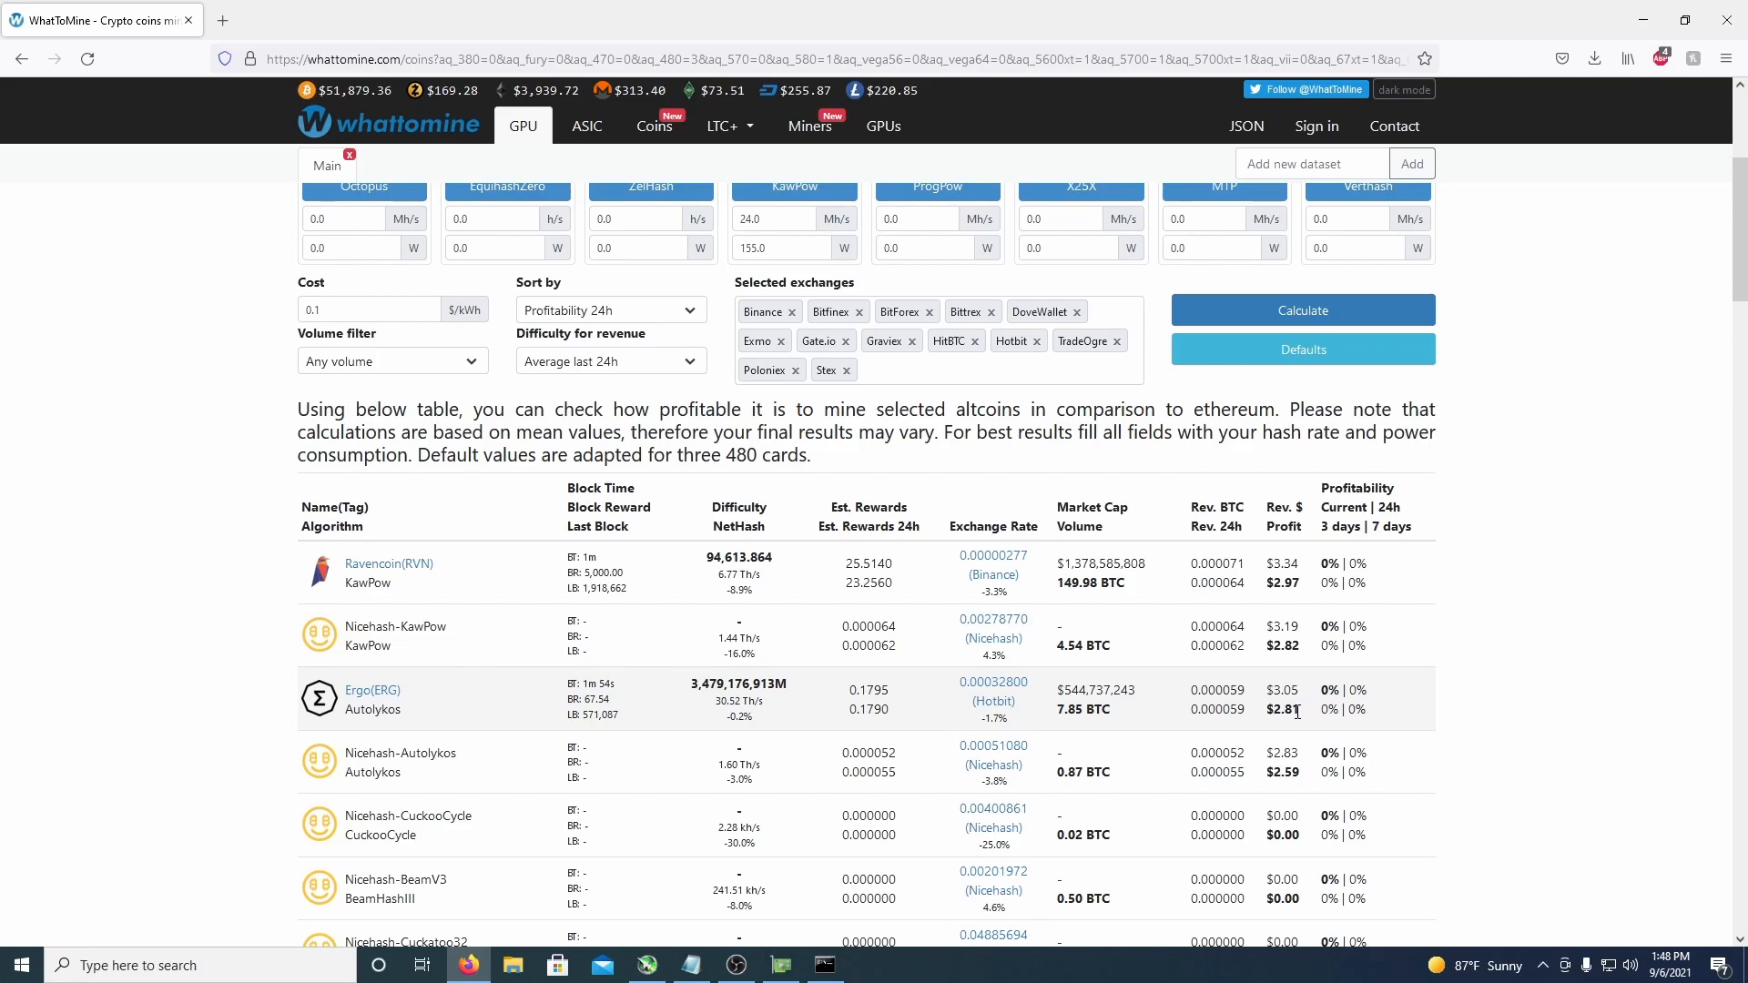
{"action": "mouse_move", "coordinate": [1514, 676]}
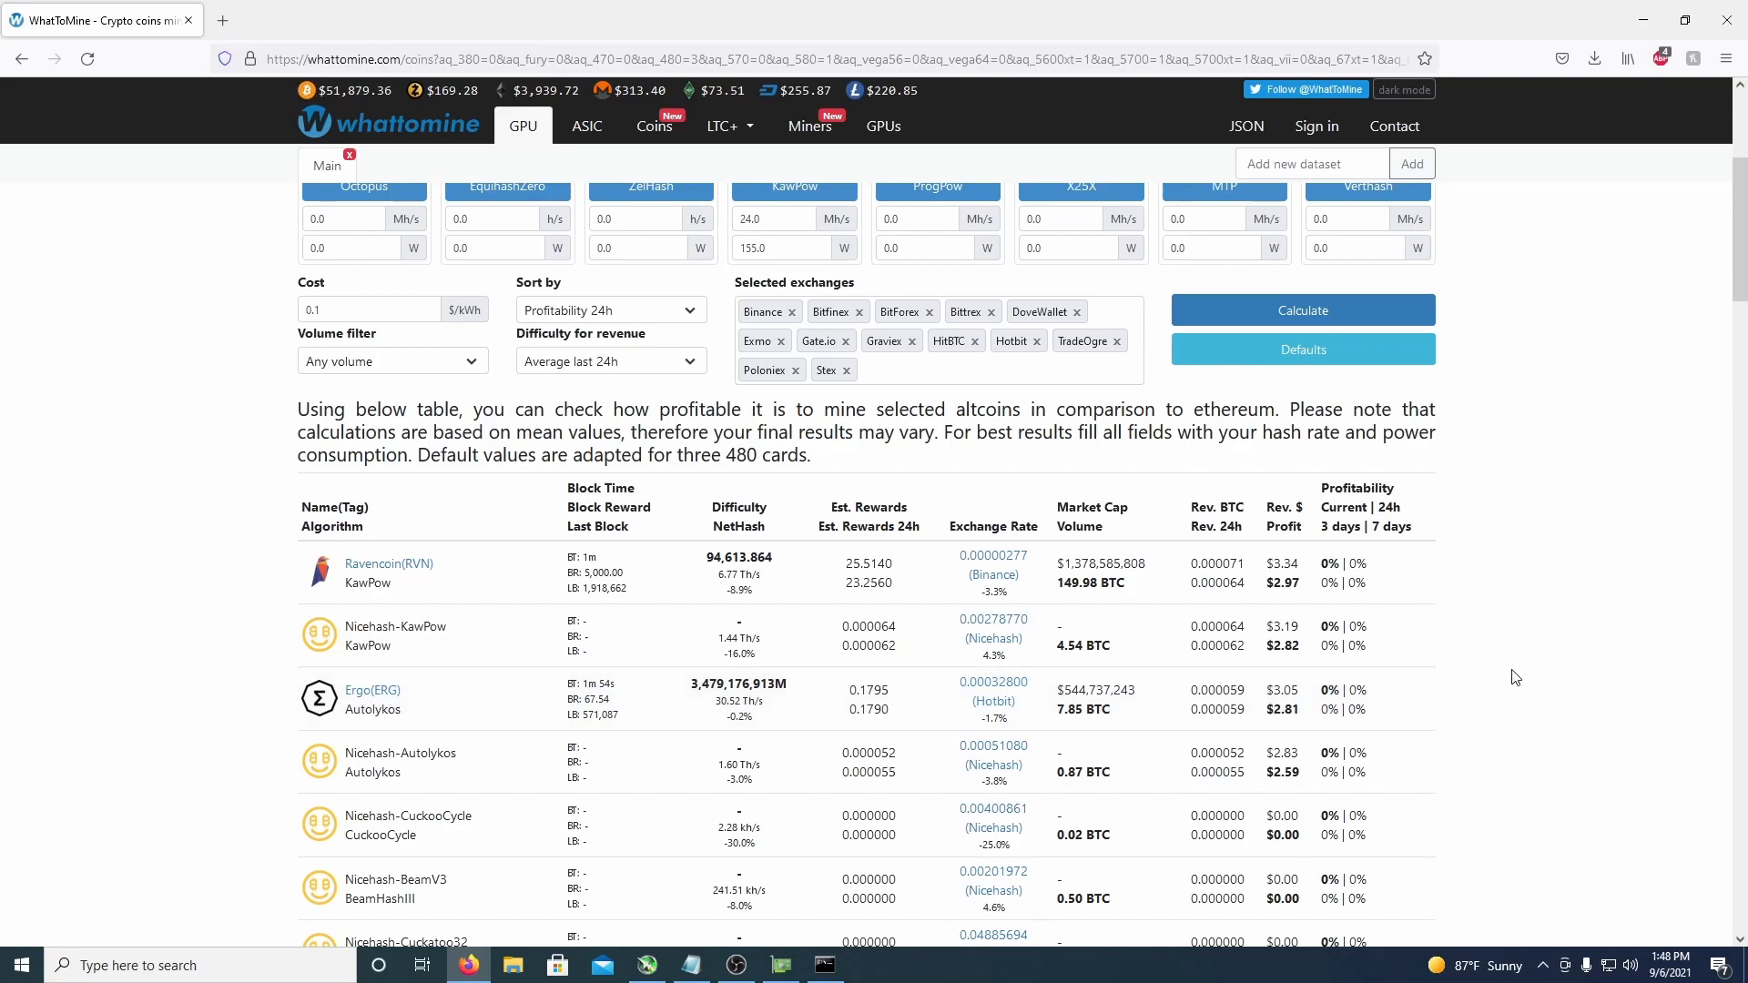
Scroll back up after reading Ravencoin's ~$3.34 revenue and $2.97 daily profit.
{"action": "scroll", "scroll_direction": "up", "scroll_amount": 3}
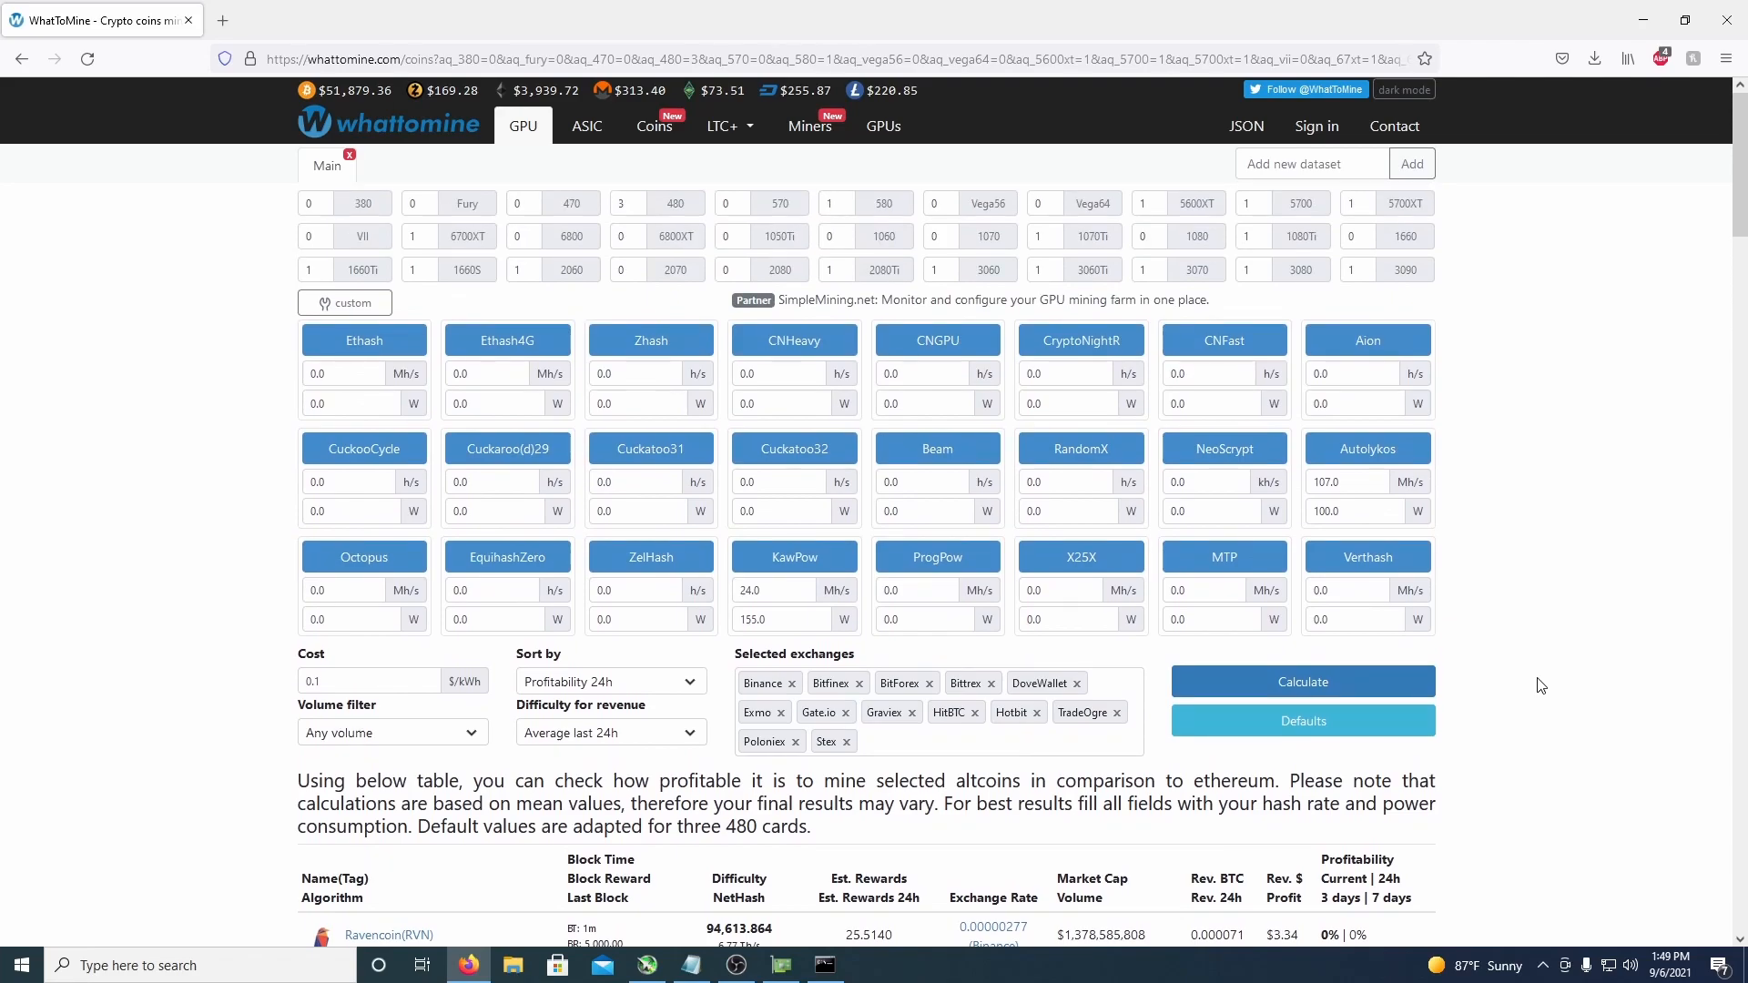
{"action": "mouse_move", "coordinate": [1613, 445]}
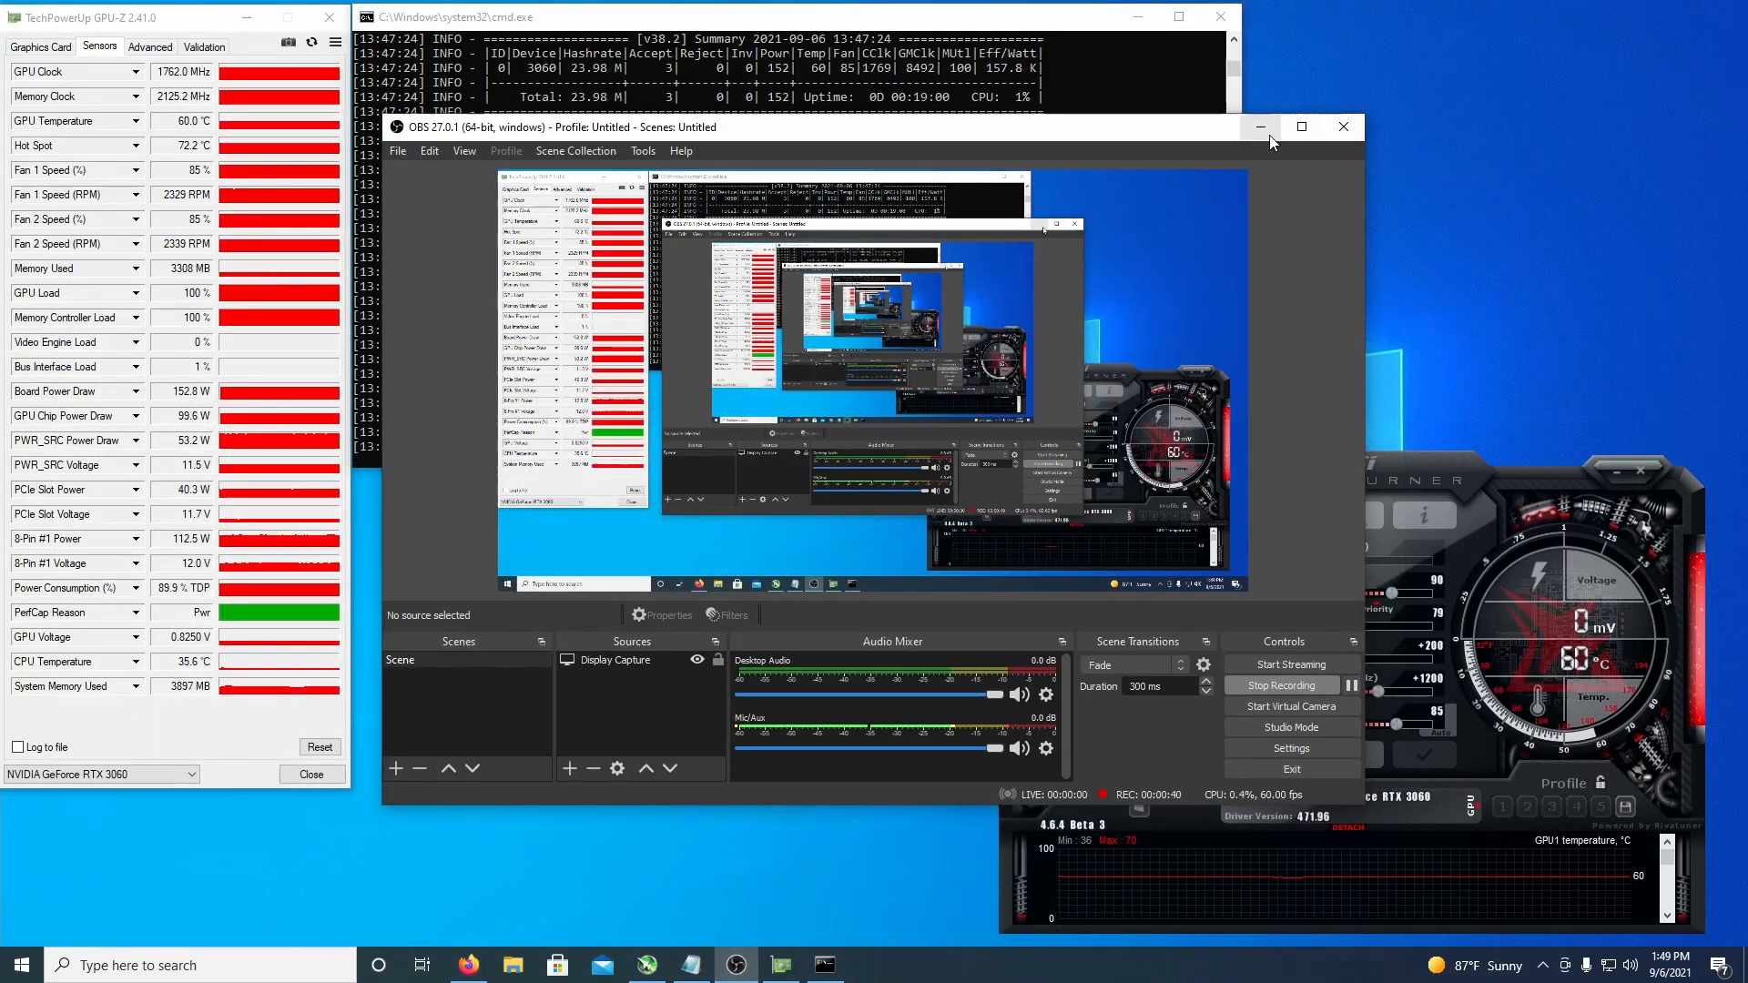
Minimize OBS Studio to reveal the miner reporting 23.98 MH/s at 152 W.
{"action": "left_click", "coordinate": [1260, 126]}
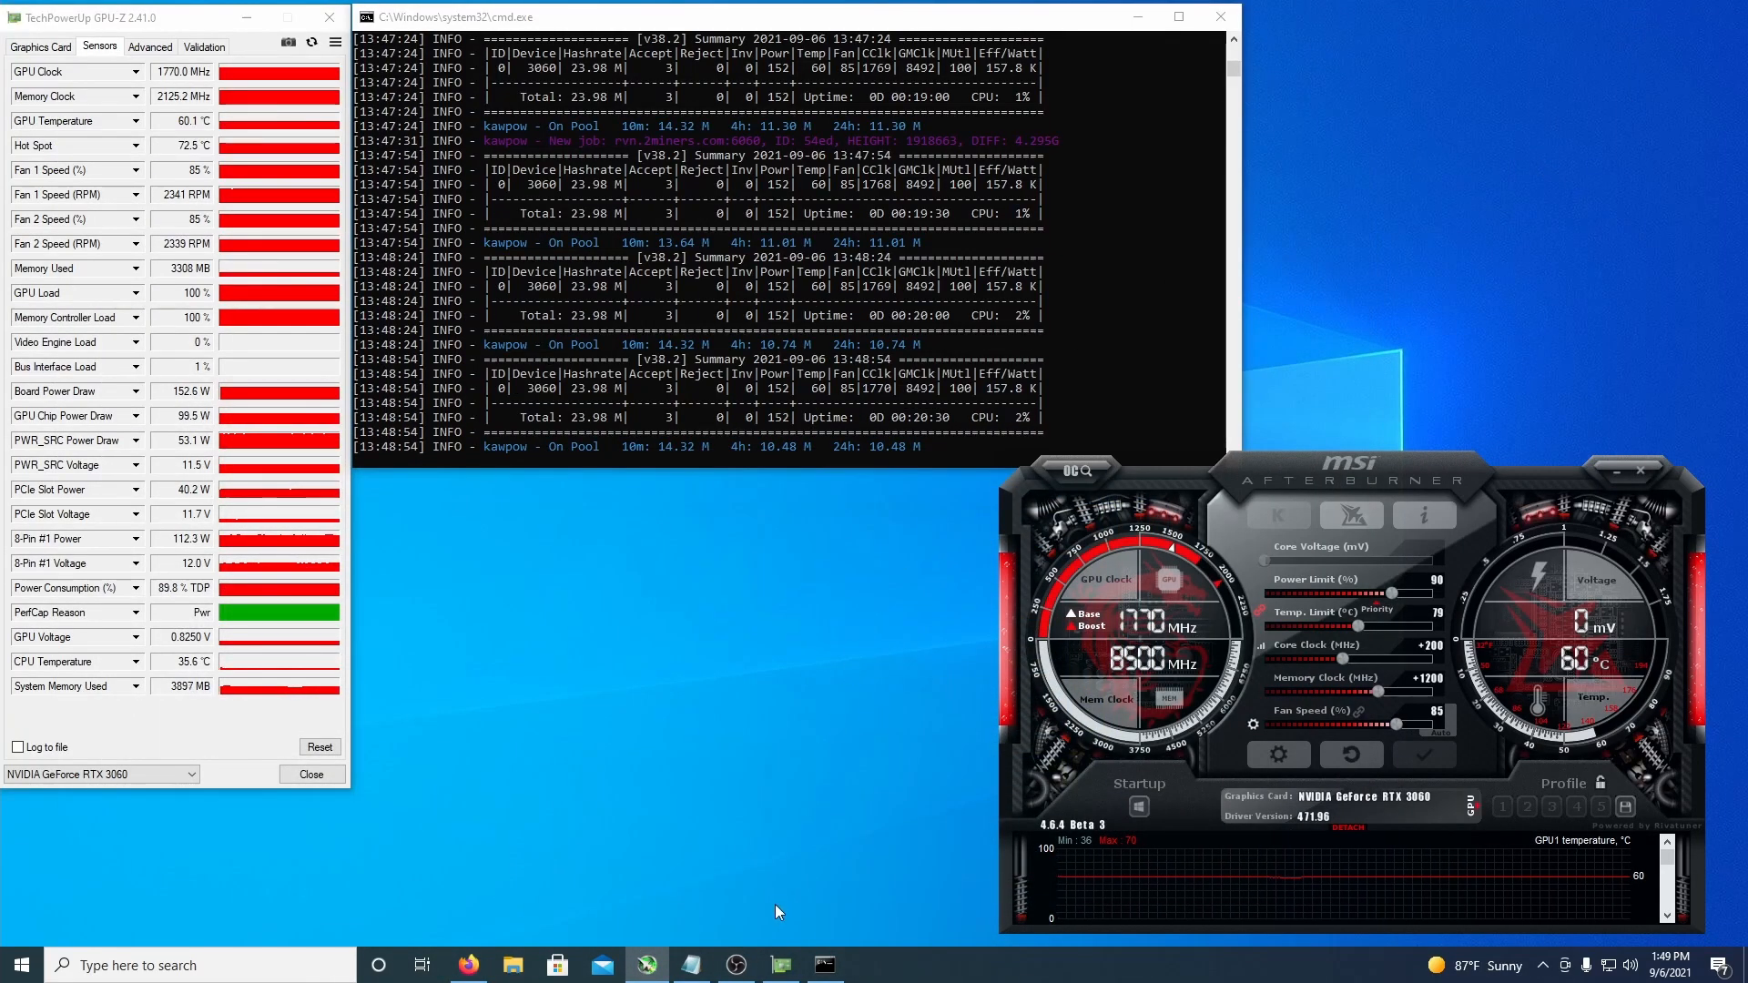